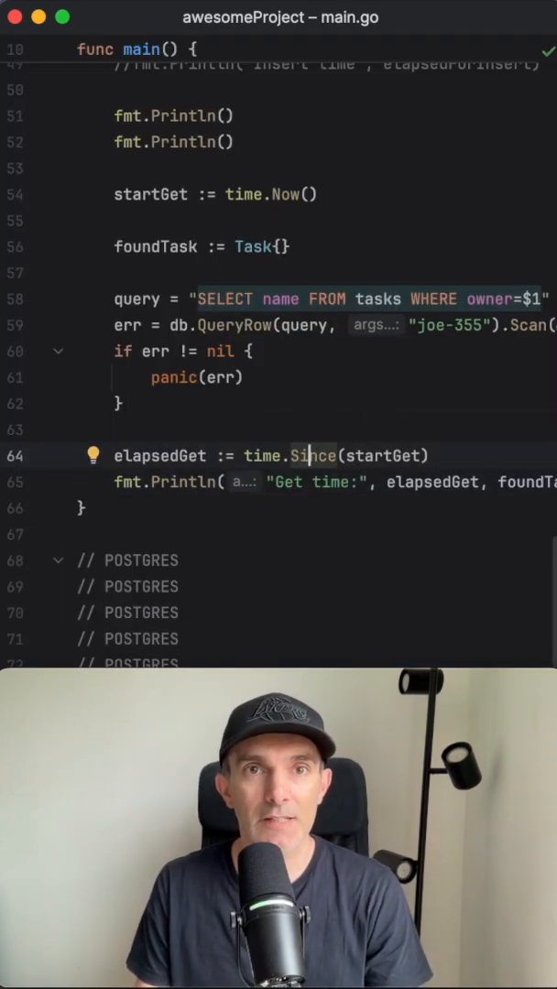
mouse_move(328, 194)
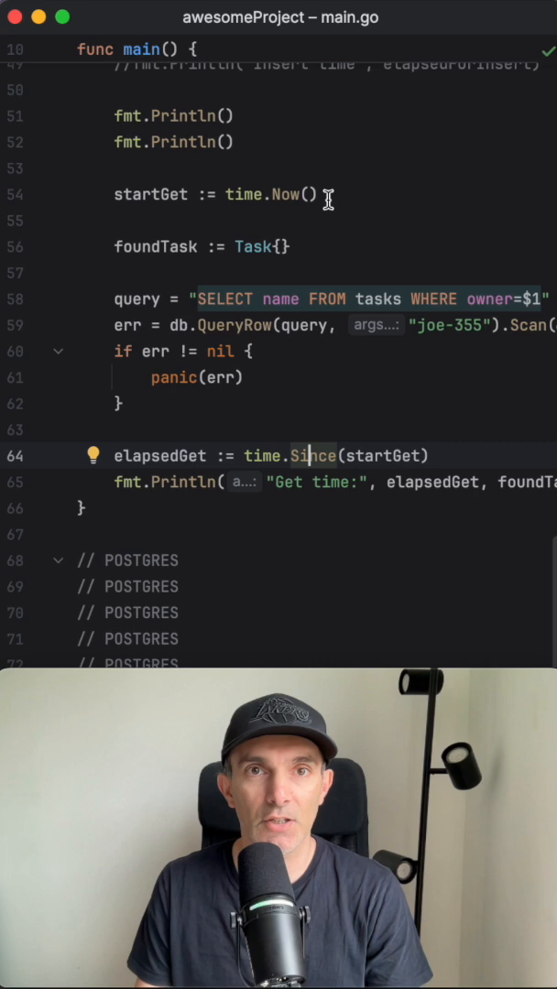
mouse_move(312, 456)
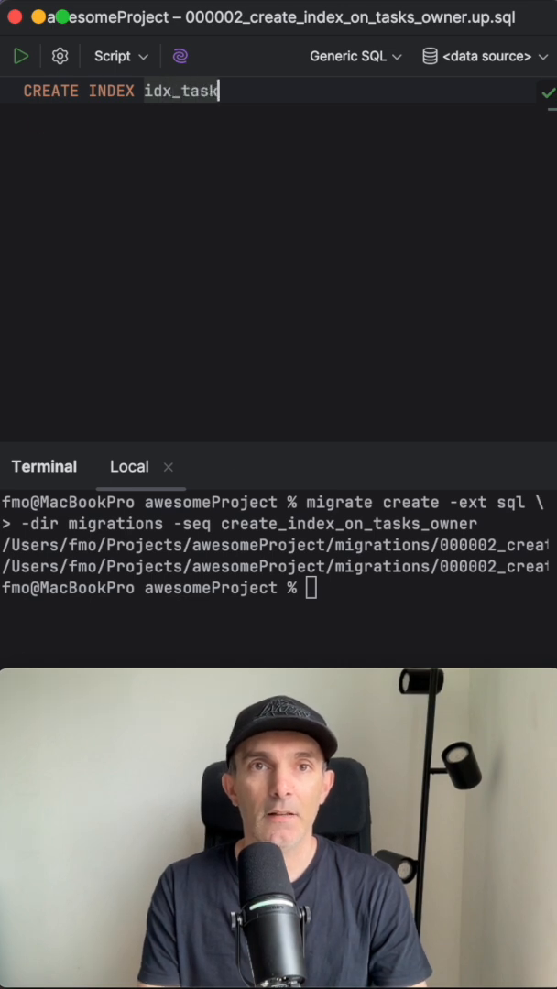
Complete the up migration as CREATE INDEX idx_tasks_owner ON tasks(owner);
type("s_owner")
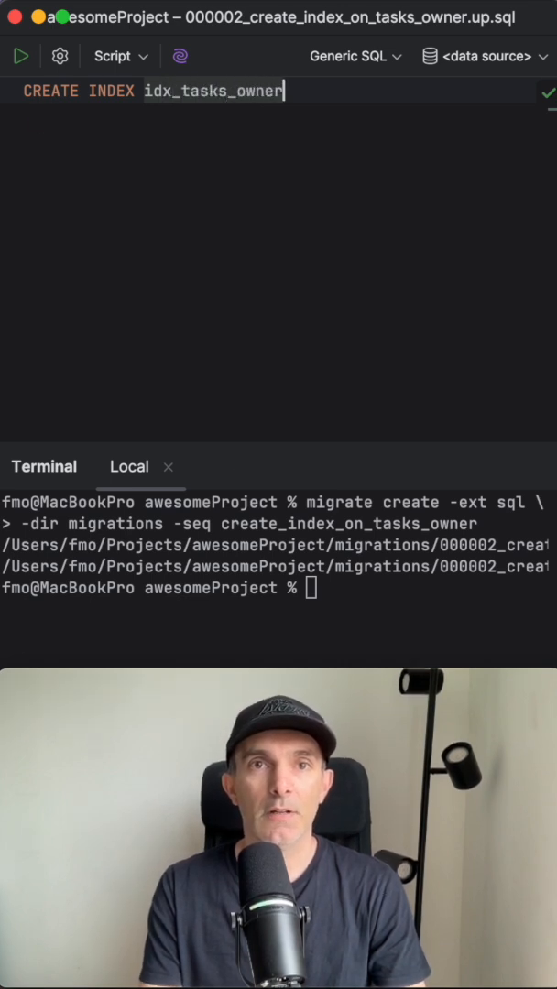
type("ON tasks(owner);")
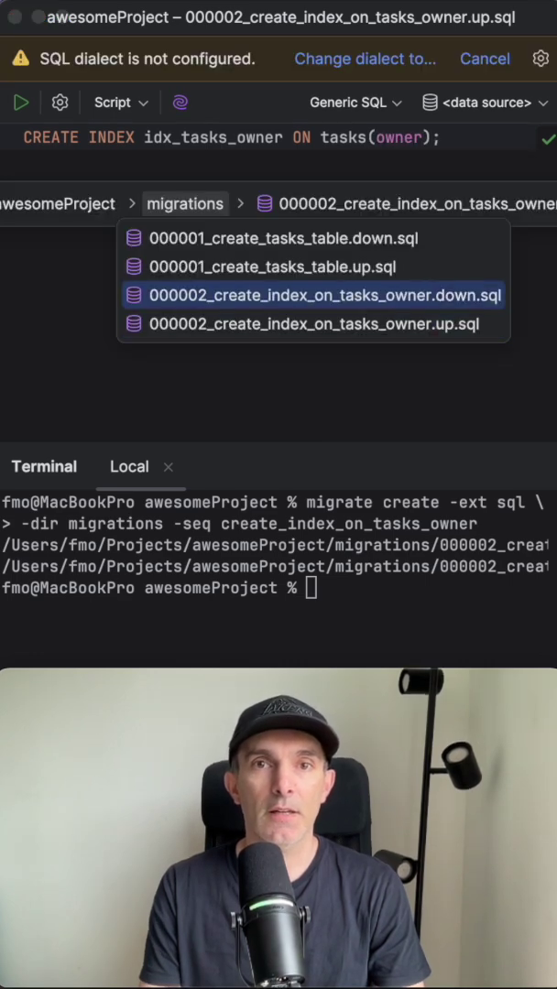
left_click(321, 295)
type("DROP INDEX IF EXISTS")
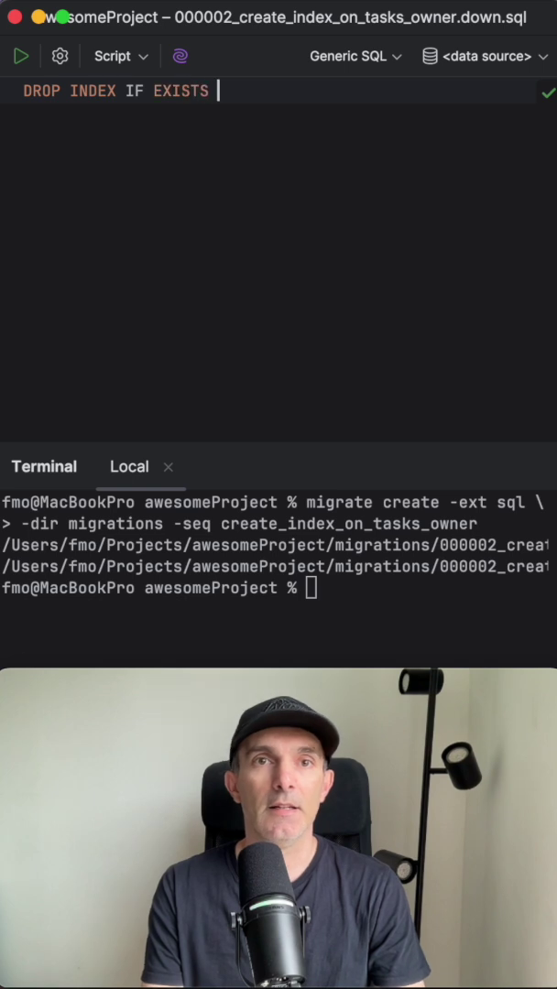
Finish the down file with DROP INDEX IF EXISTS idx_tasks_owner;
type("idx_tasks_")
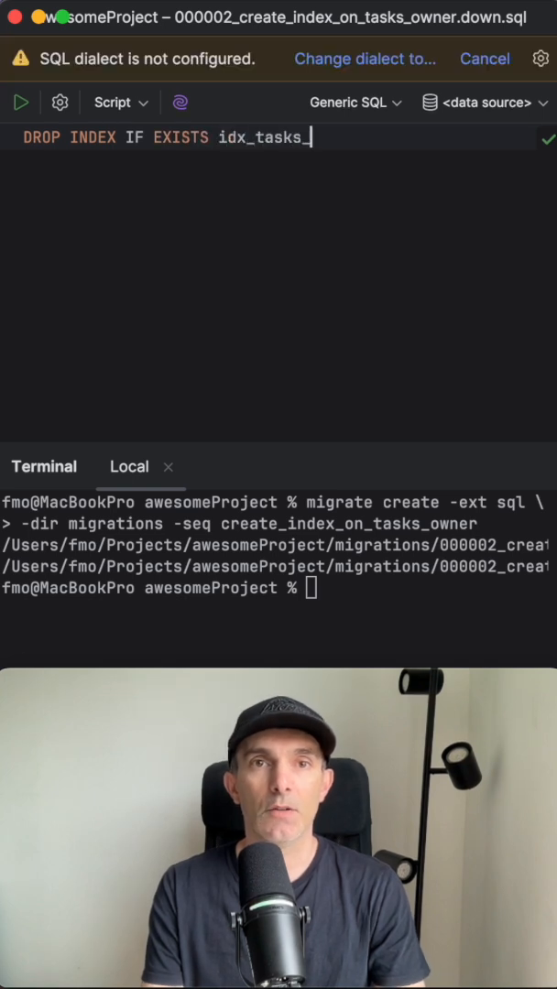
type("owner;")
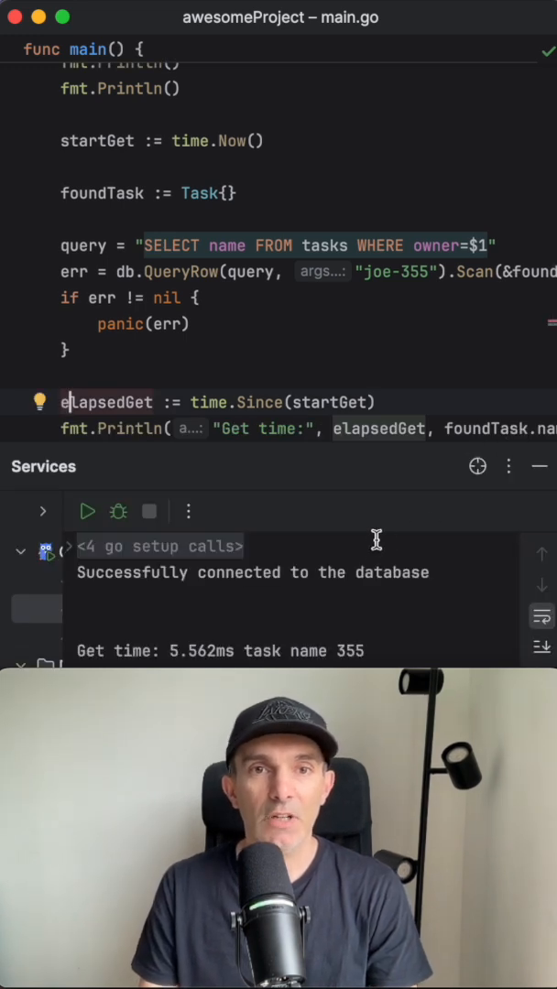
mouse_move(150, 546)
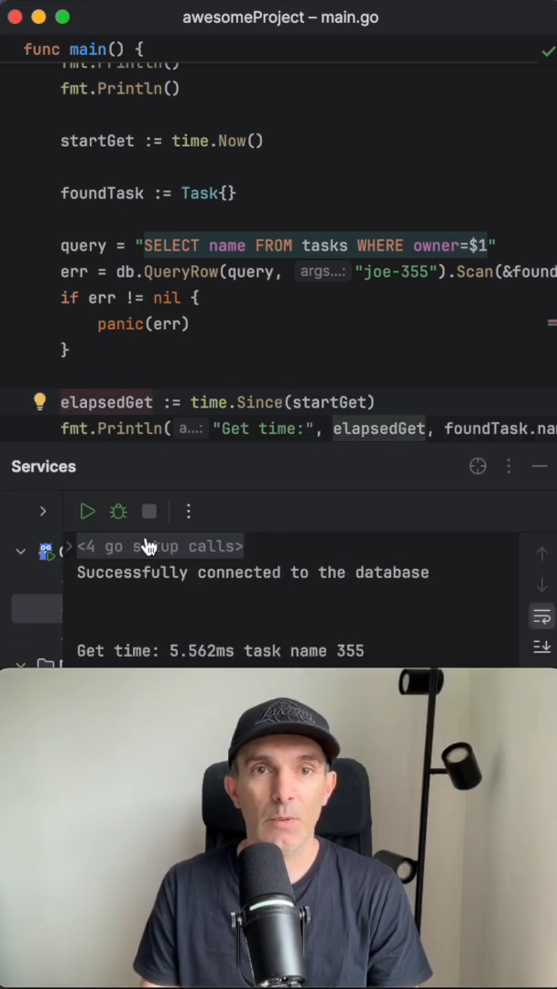
mouse_move(227, 651)
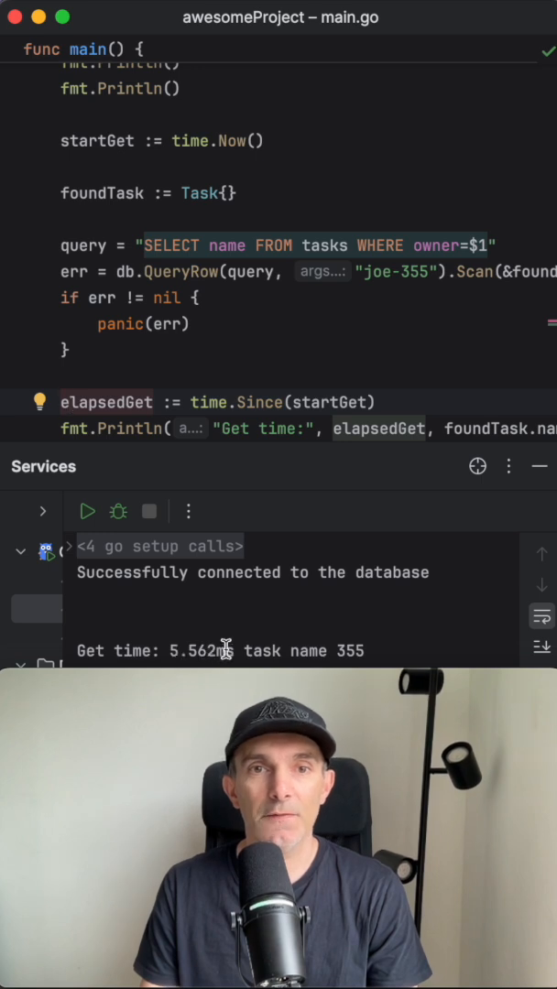